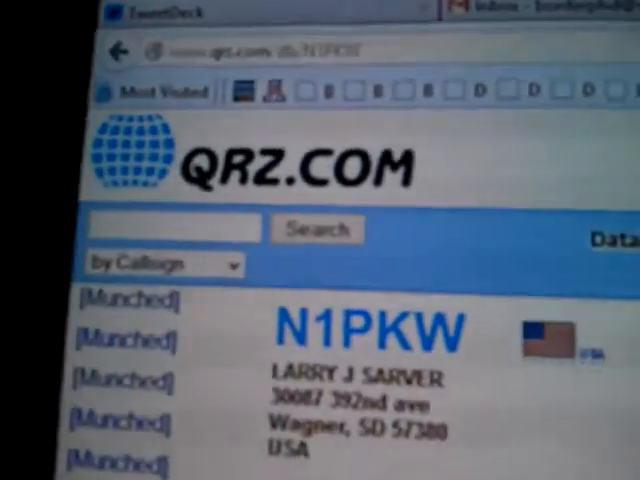
scroll("down", 3)
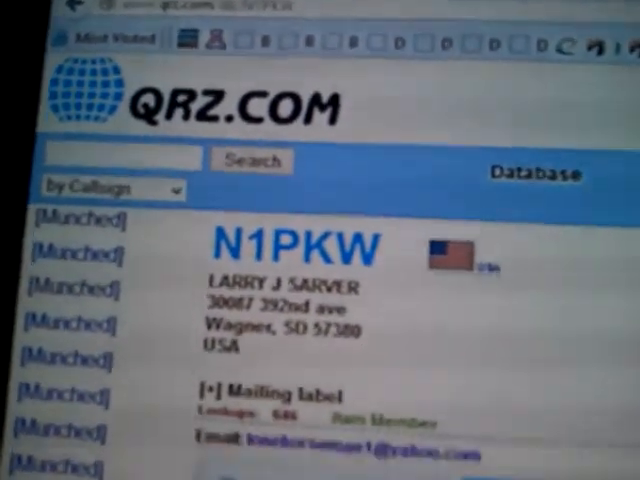